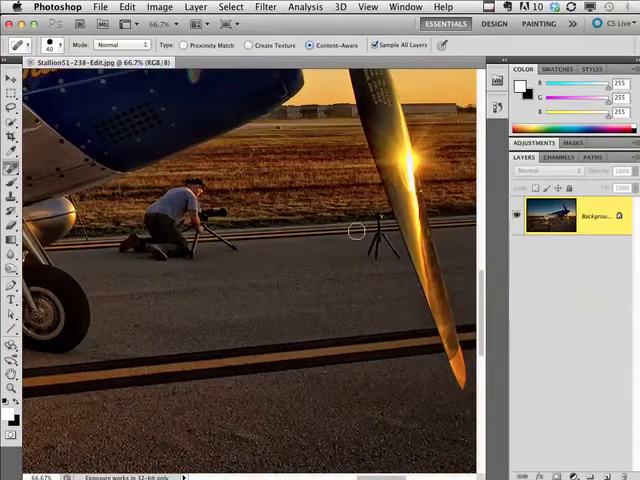
mouse_move(283, 243)
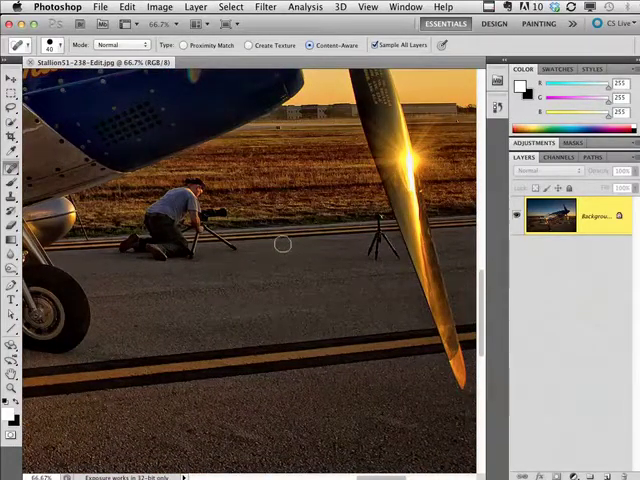
mouse_move(238, 192)
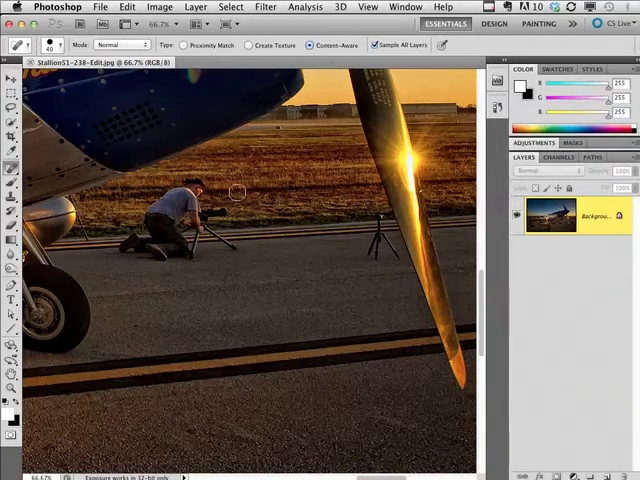
mouse_move(244, 159)
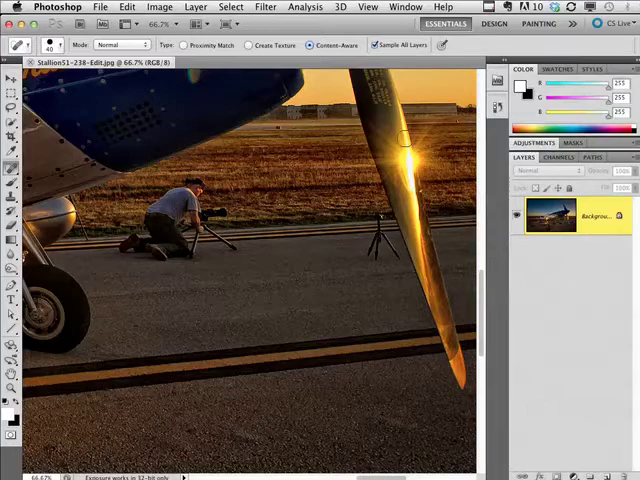
mouse_move(400, 158)
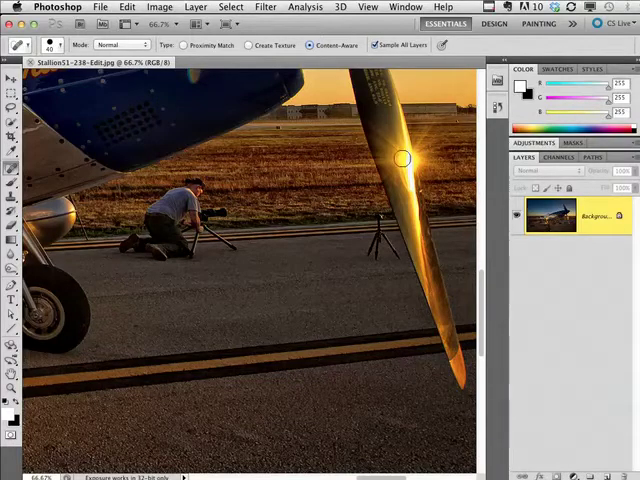
mouse_move(413, 149)
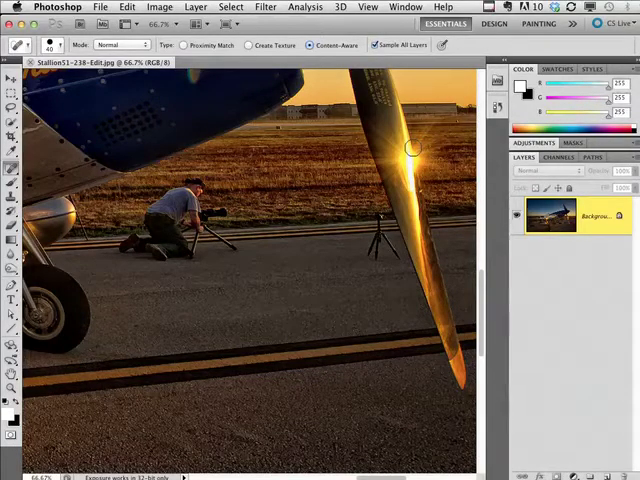
mouse_move(373, 208)
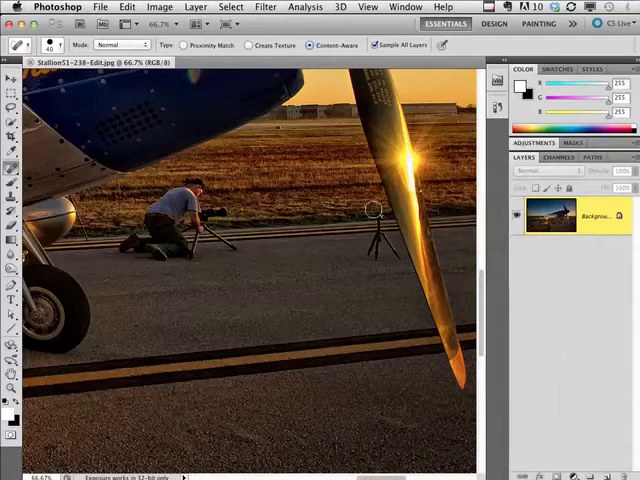
mouse_move(320, 218)
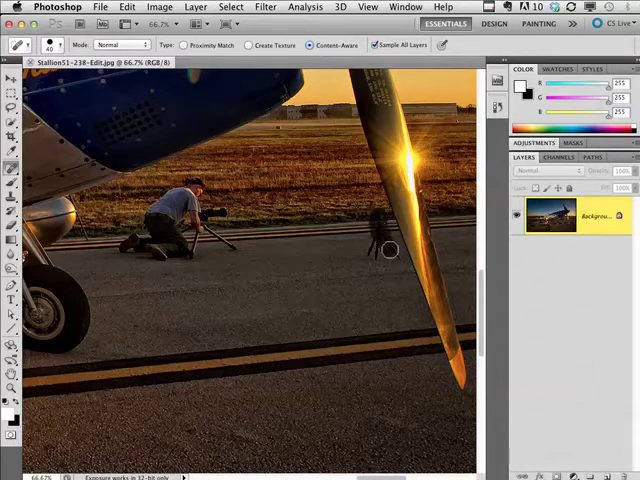
mouse_move(378, 235)
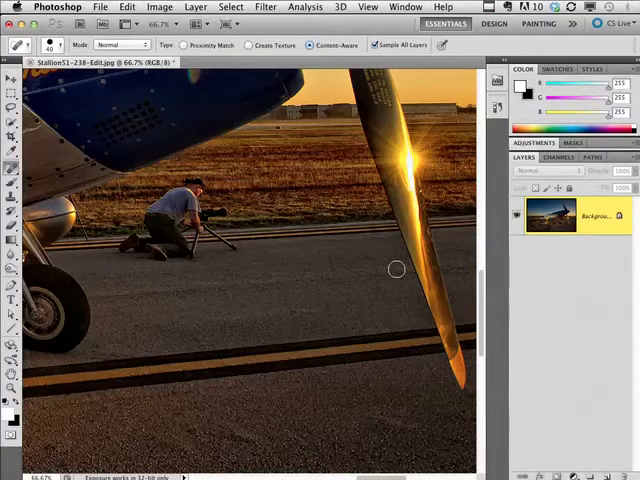
mouse_move(346, 246)
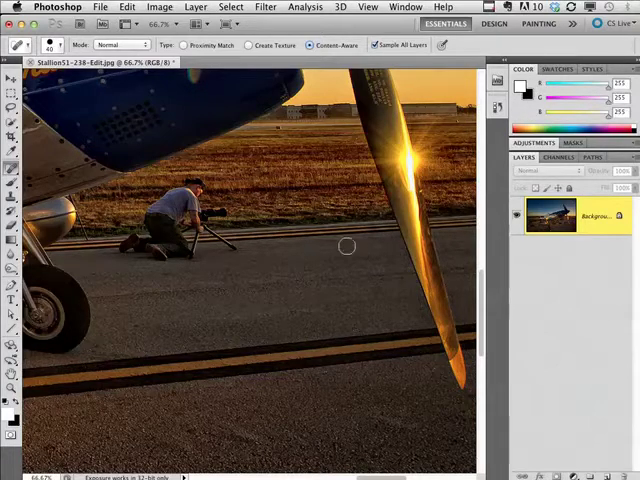
mouse_move(405, 203)
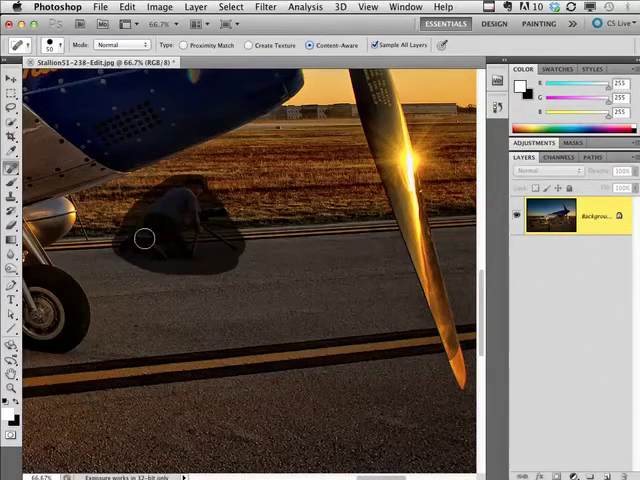
mouse_move(425, 357)
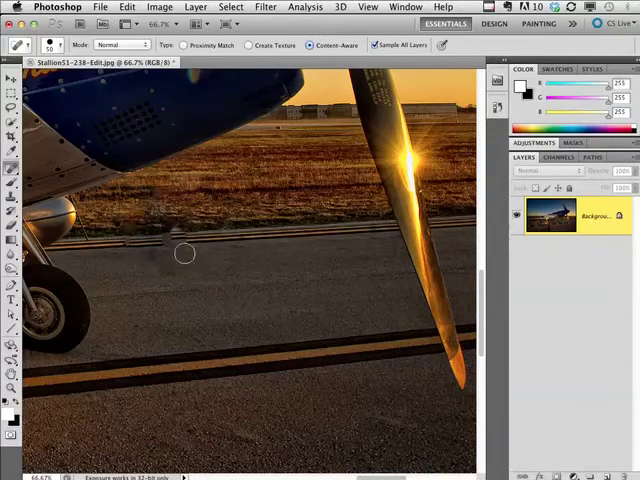
mouse_move(202, 278)
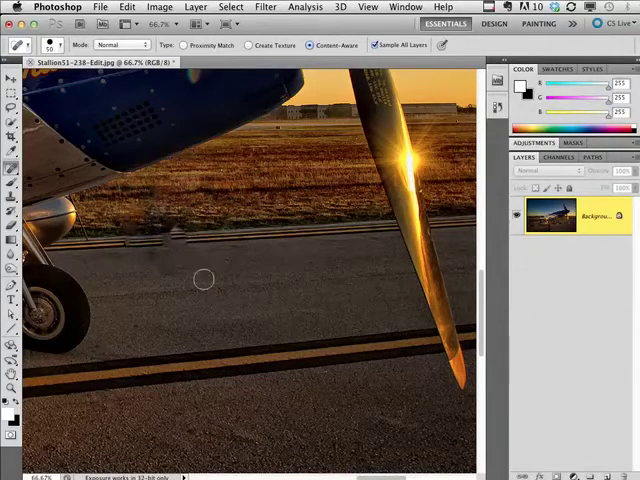
mouse_move(212, 277)
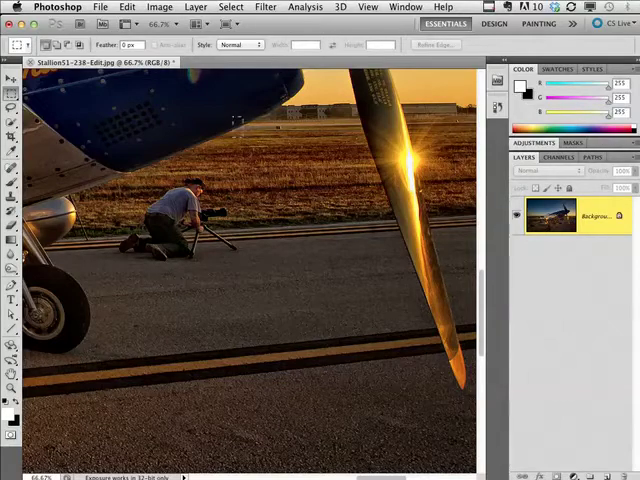
Marquee-select a clean stretch of runway and grass to copy over the photographer
drag(240, 118, 398, 282)
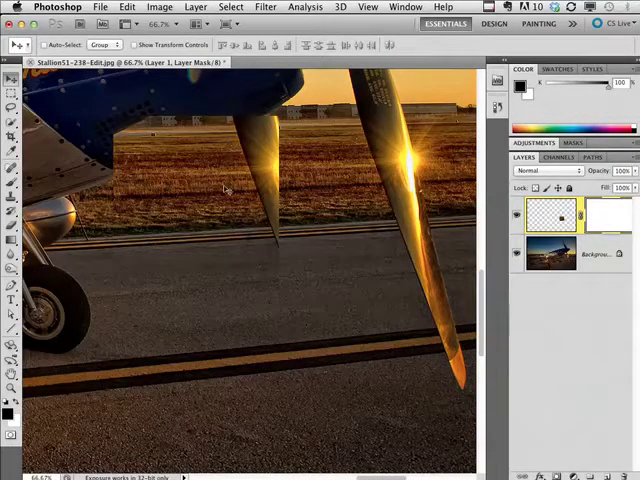
Target Layer 1's mask to paint out the copied propeller blade
click(13, 95)
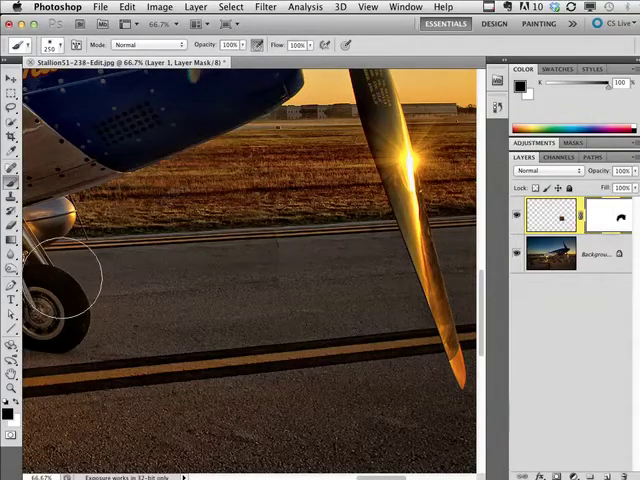
mouse_move(280, 305)
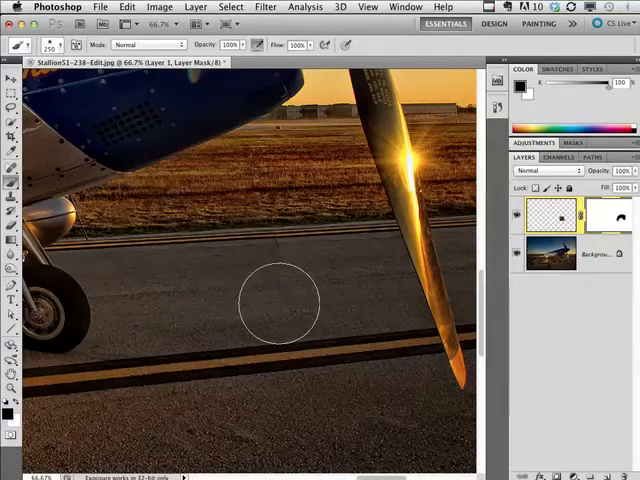
mouse_move(320, 230)
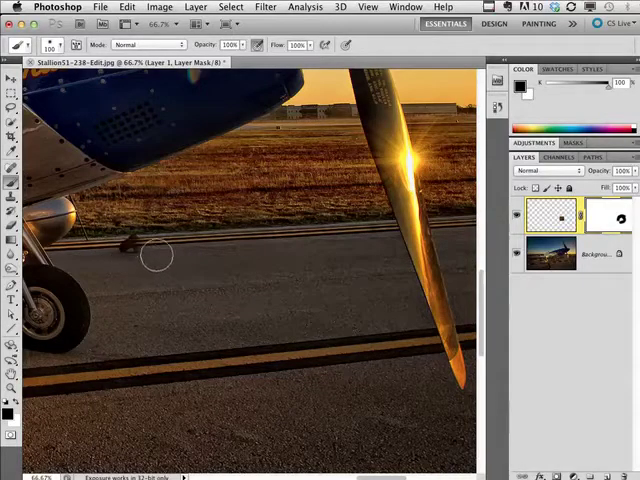
mouse_move(135, 240)
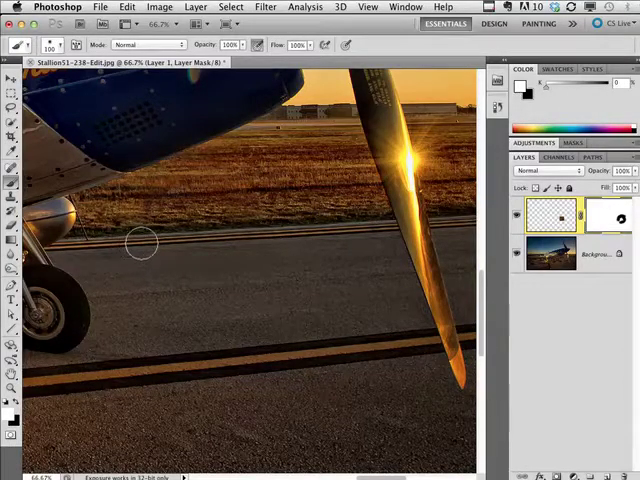
mouse_move(320, 298)
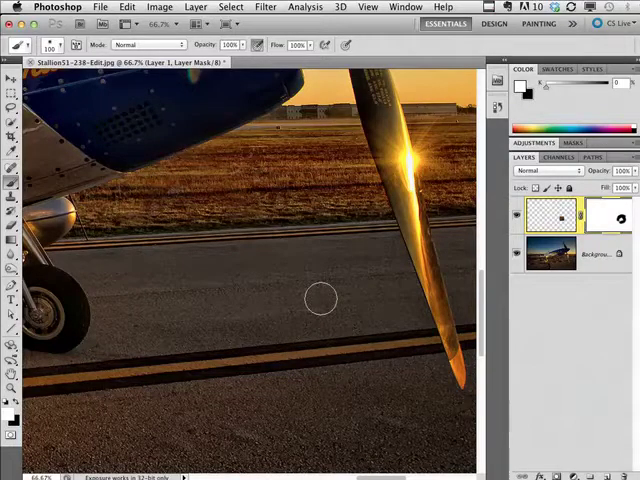
mouse_move(245, 247)
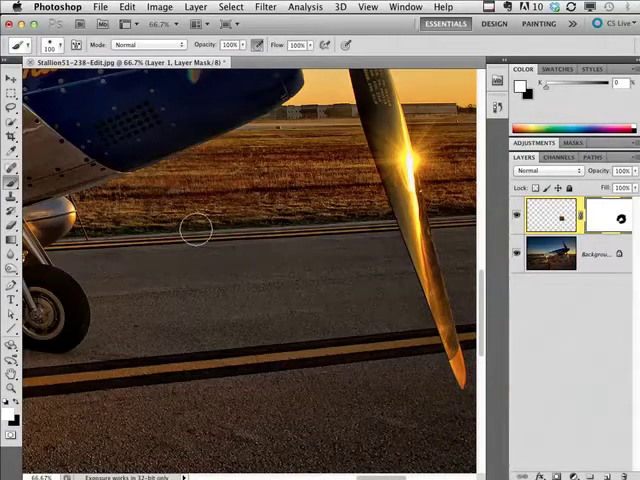
mouse_move(200, 233)
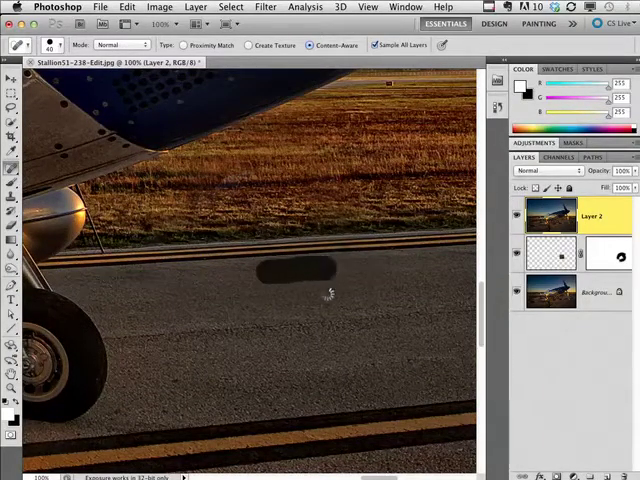
Spot-heal the leftover dark smudge on the runway edge near the landing gear
click(300, 280)
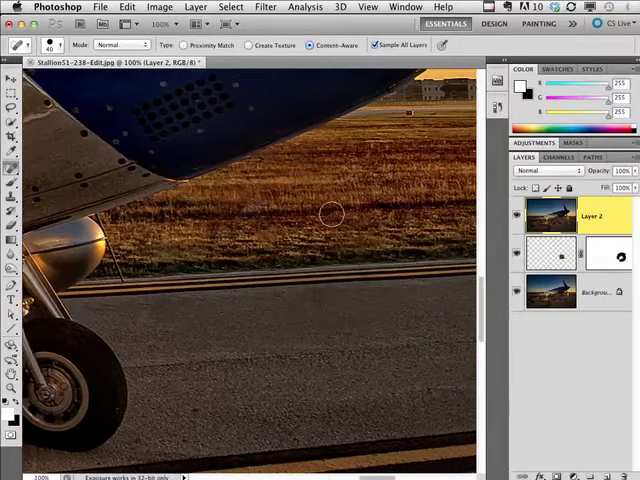
mouse_move(225, 77)
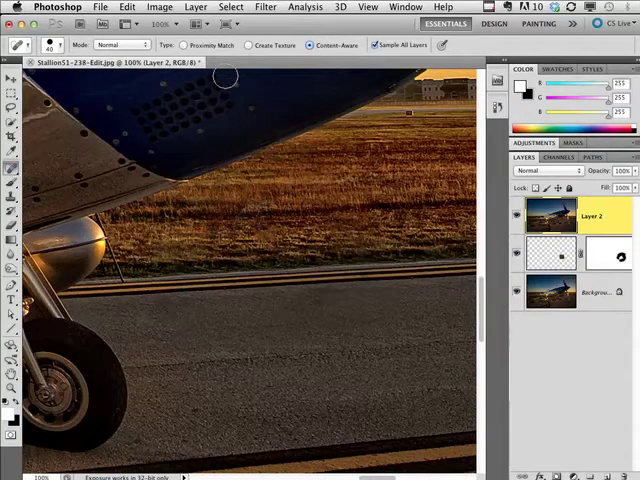
mouse_move(257, 80)
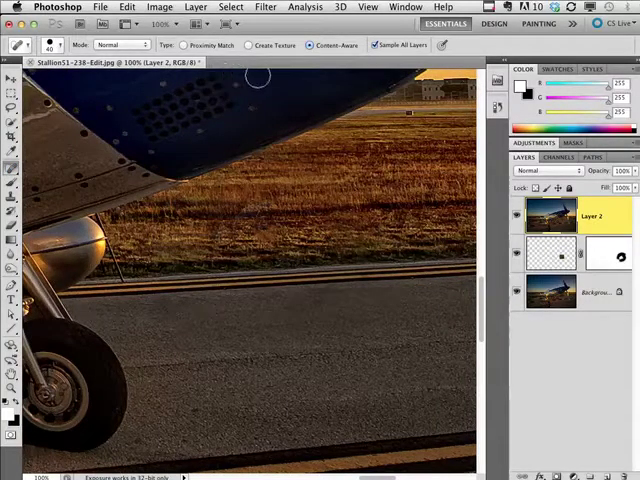
mouse_move(390, 125)
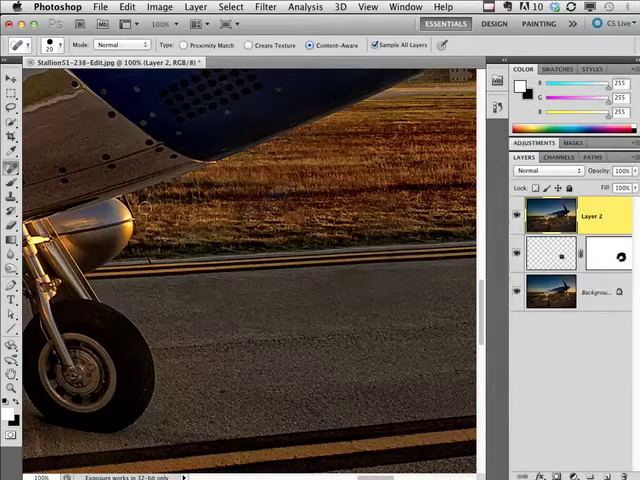
mouse_move(148, 256)
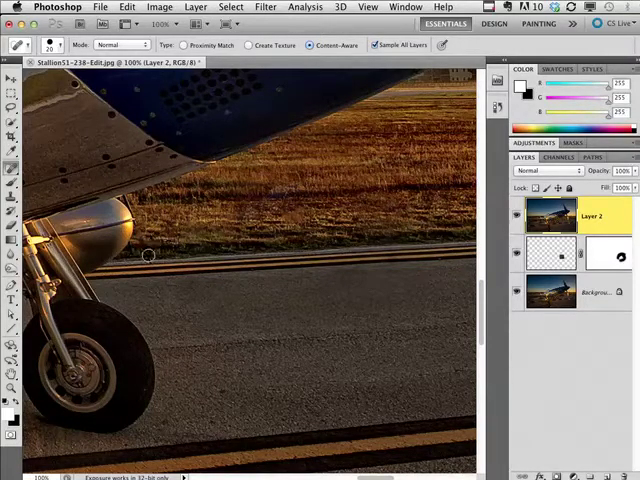